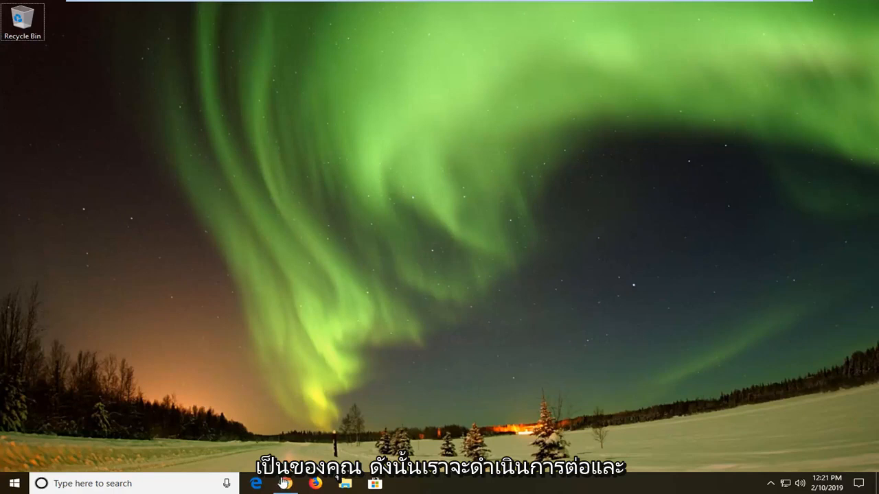
Step: Launch Google Chrome from the Windows taskbar
click(279, 484)
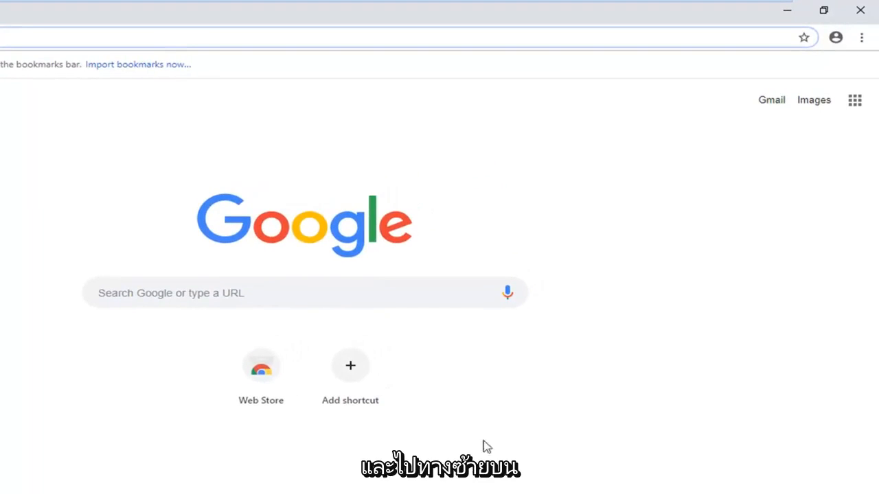
mouse_move(862, 38)
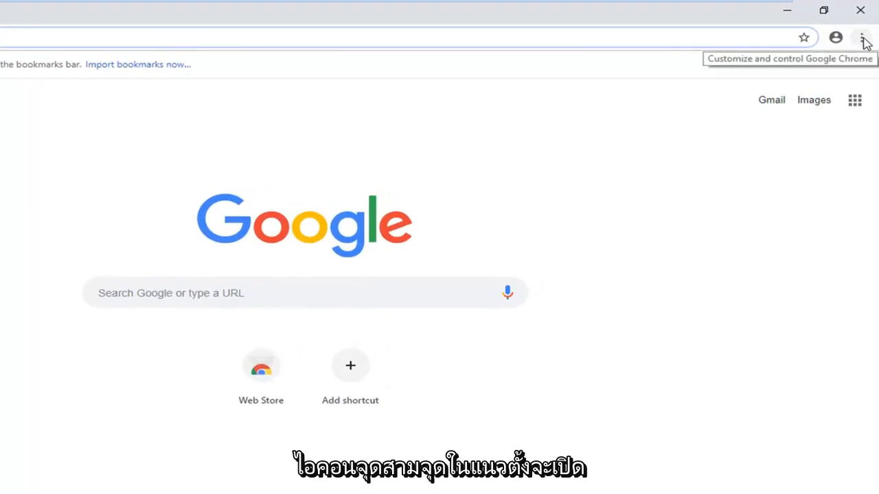
Step: Open Chrome's three-dot menu and reveal More tools
click(863, 37)
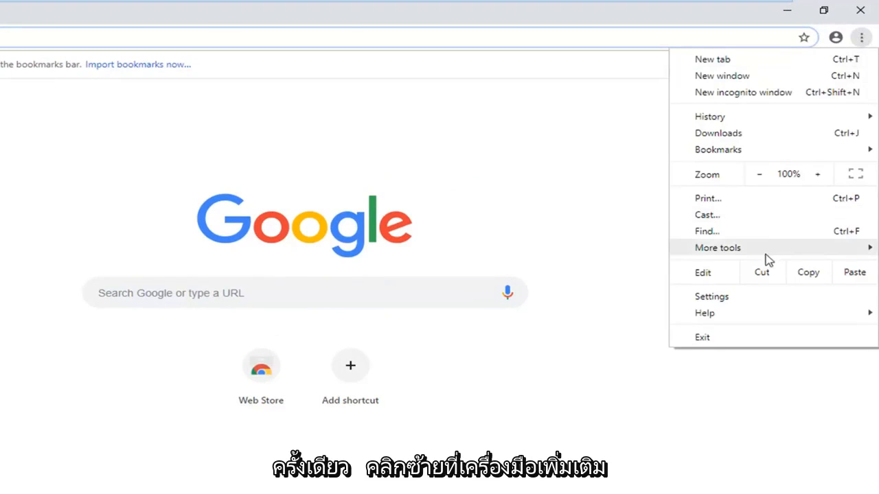
click(717, 248)
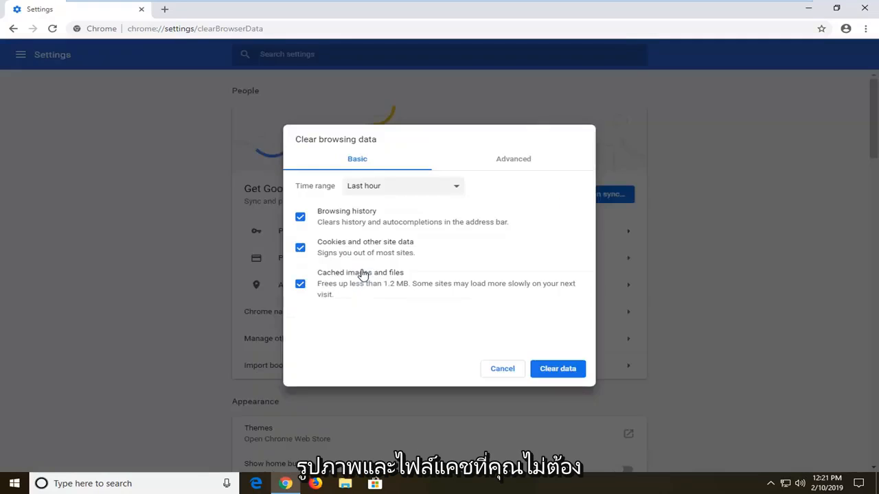
mouse_move(309, 235)
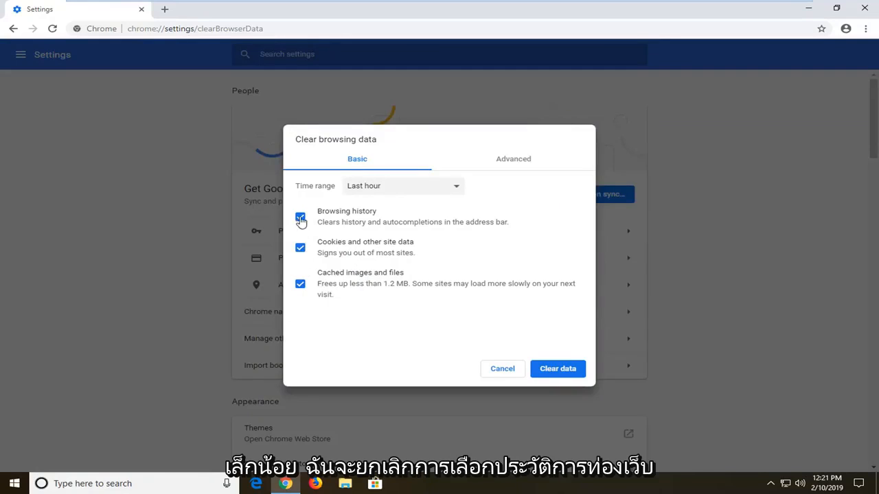
Step: Untick Browsing history and Cookies and other site data, keeping Cached images and files
click(300, 217)
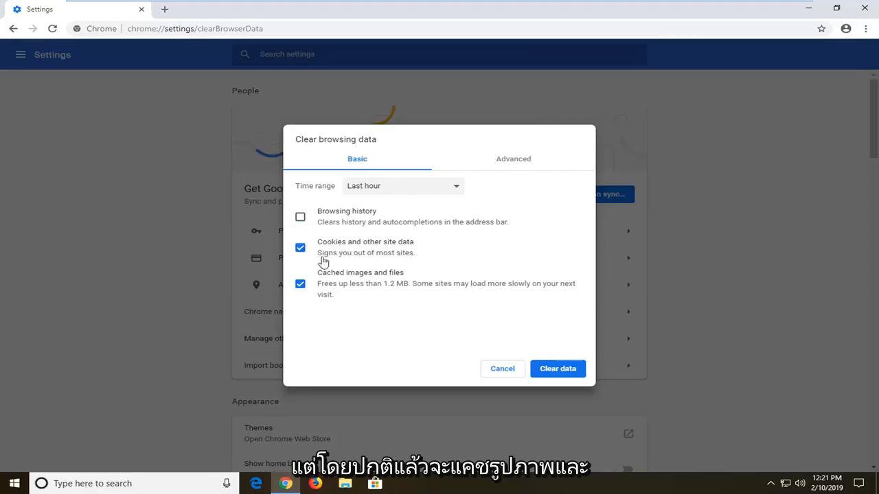
click(300, 284)
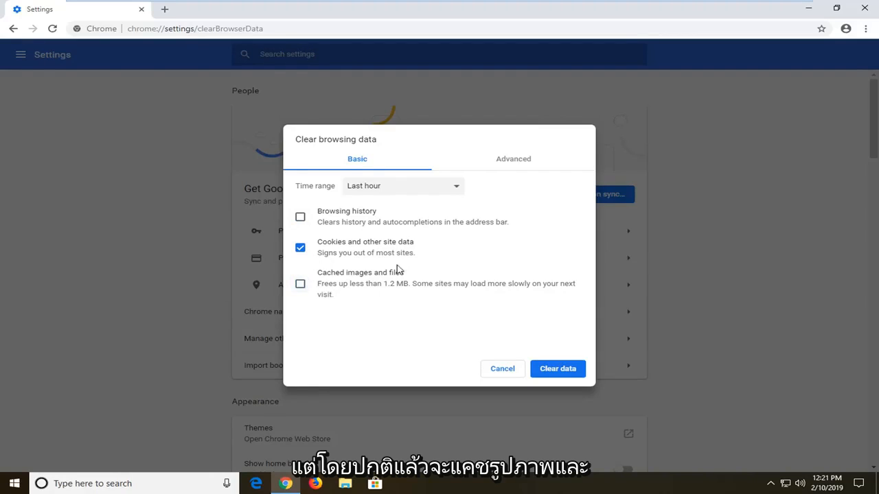
click(300, 283)
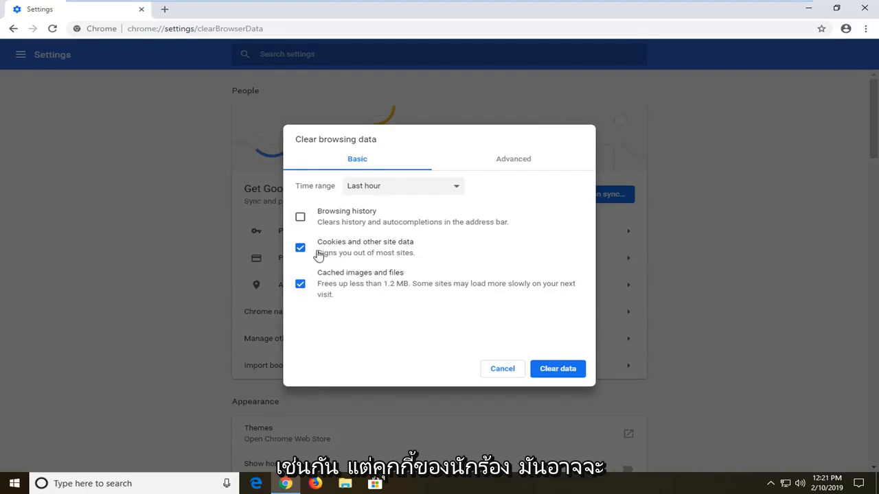
mouse_move(346, 254)
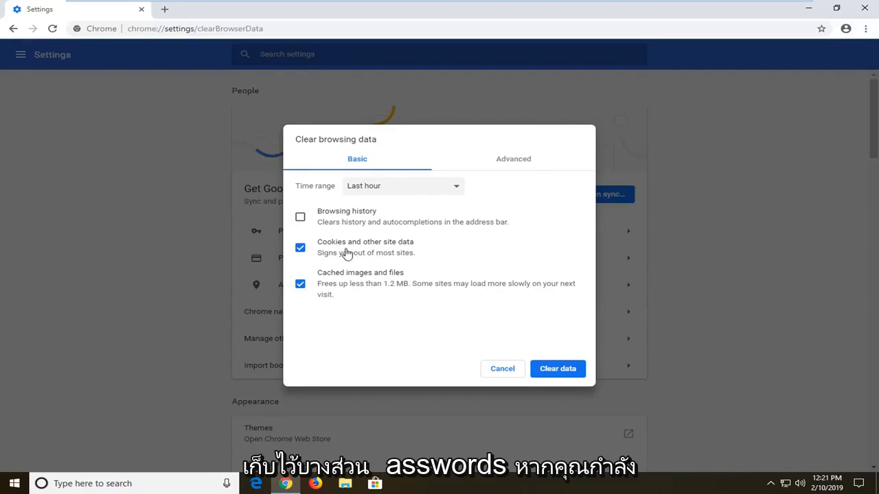
mouse_move(400, 253)
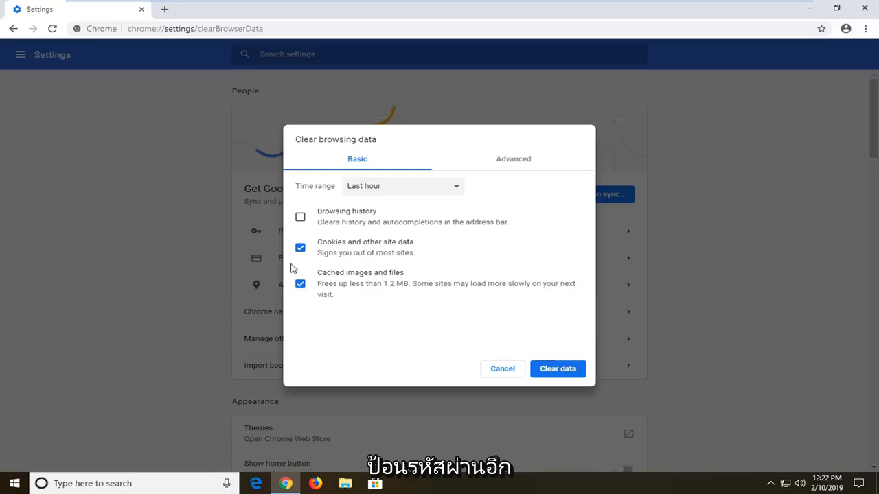
mouse_move(328, 269)
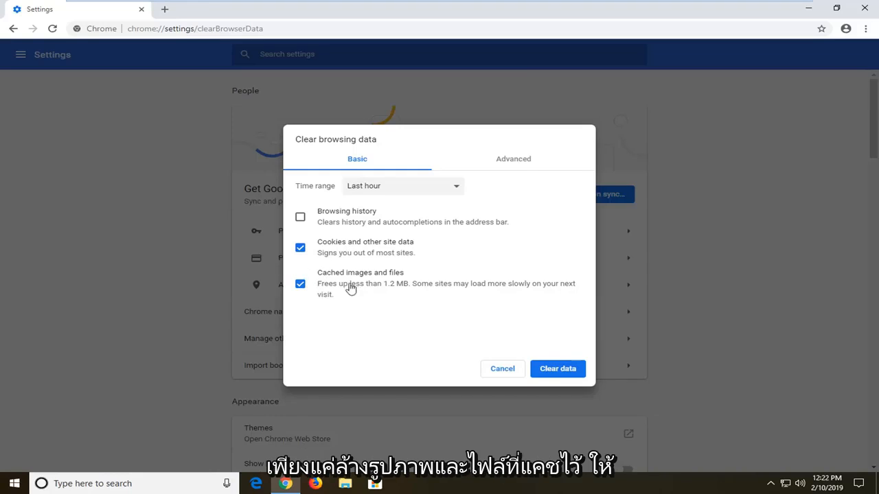
click(300, 247)
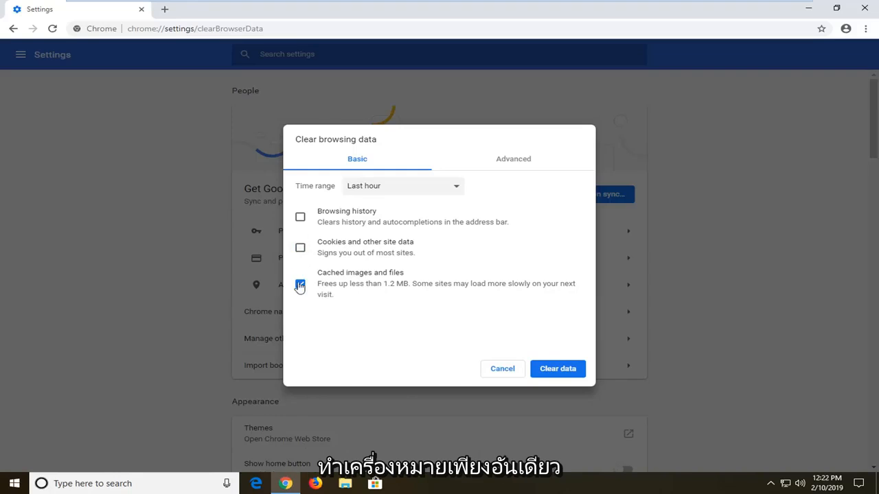
click(299, 284)
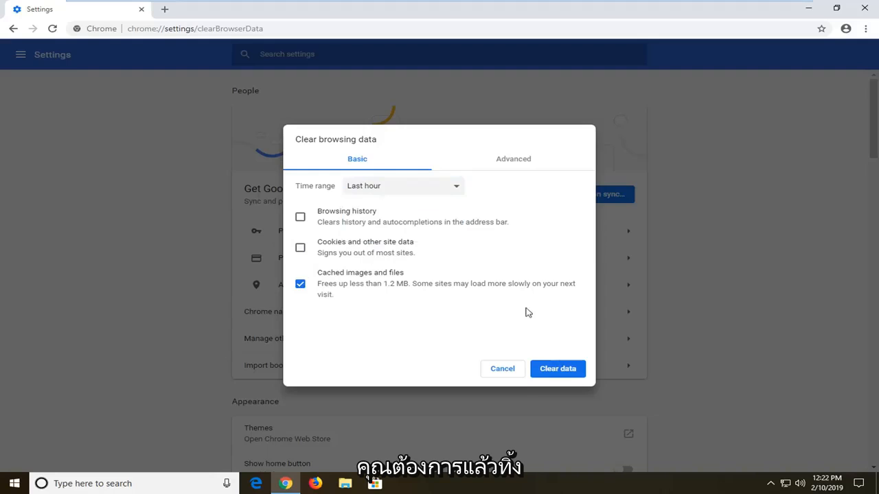
Step: Clear the cached images and files, then close the Chrome window
click(557, 369)
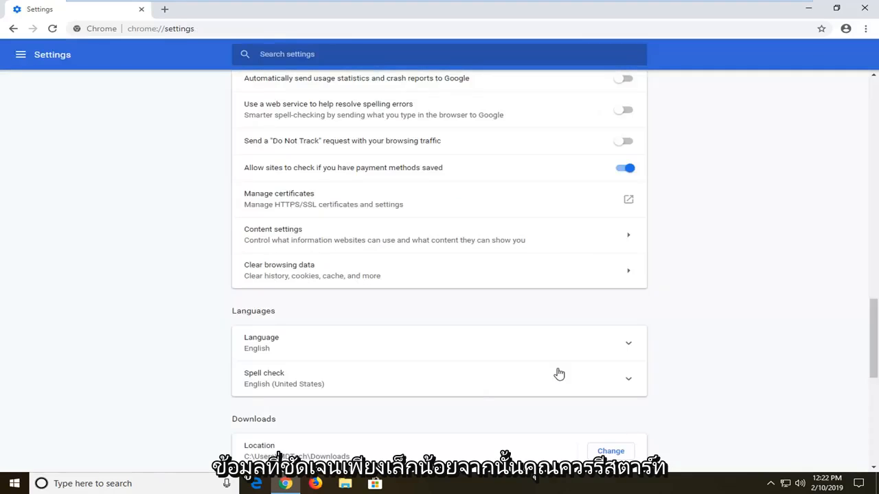
mouse_move(564, 364)
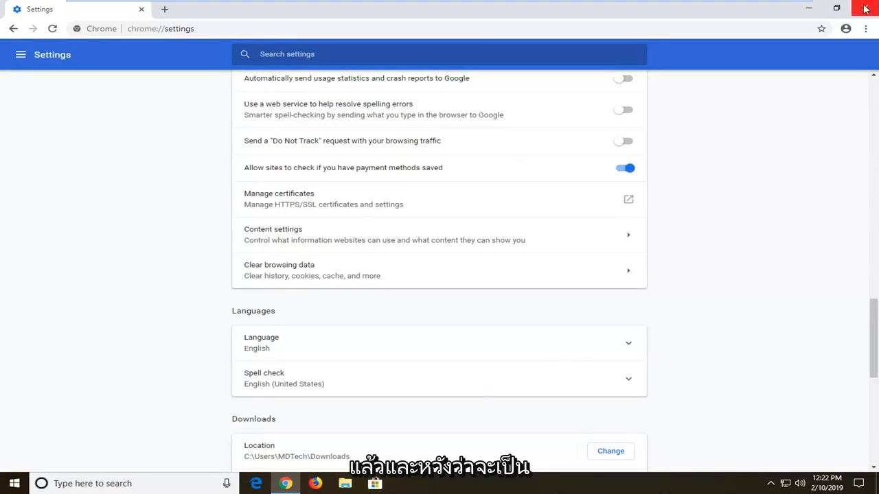
click(866, 7)
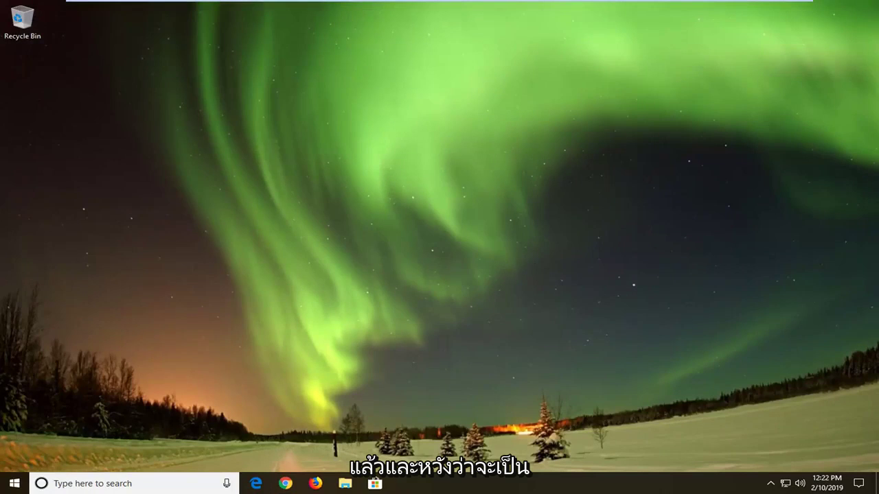